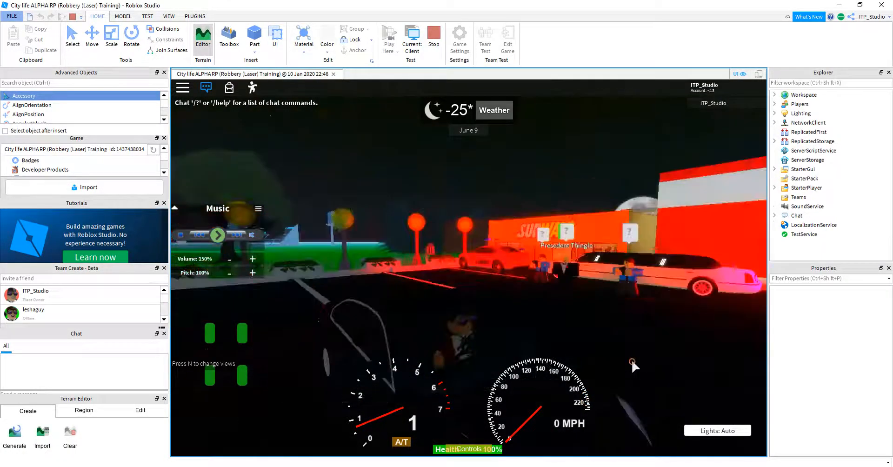
End the play test of the City life place and return to edit mode.
{"action": "key", "text": "w"}
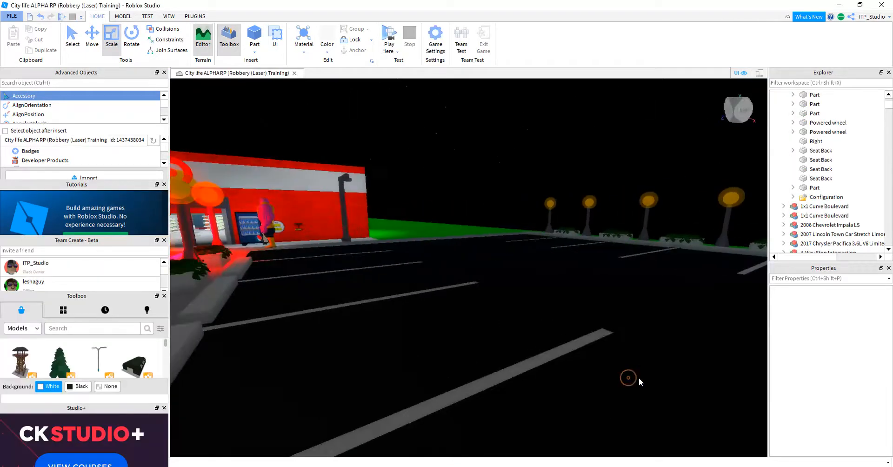
Search the Toolbox for 'car' and insert the Red Zonda R model into the place.
{"action": "left_click", "coordinate": [93, 328]}
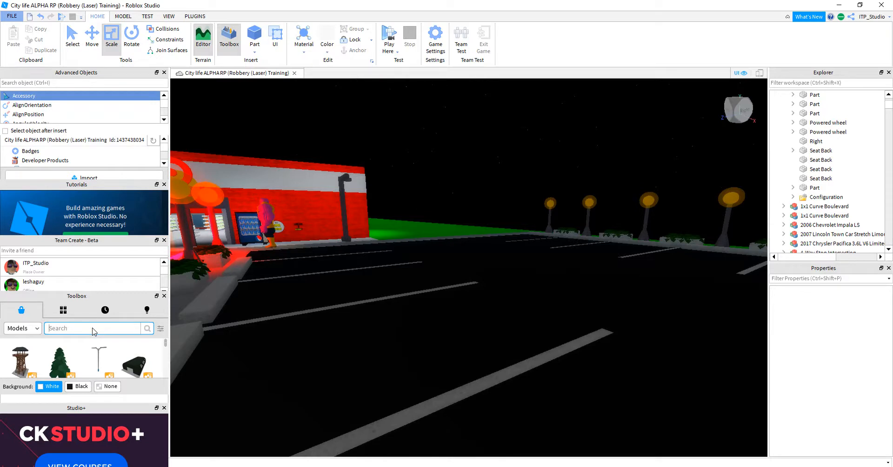
{"action": "type", "text": "car"}
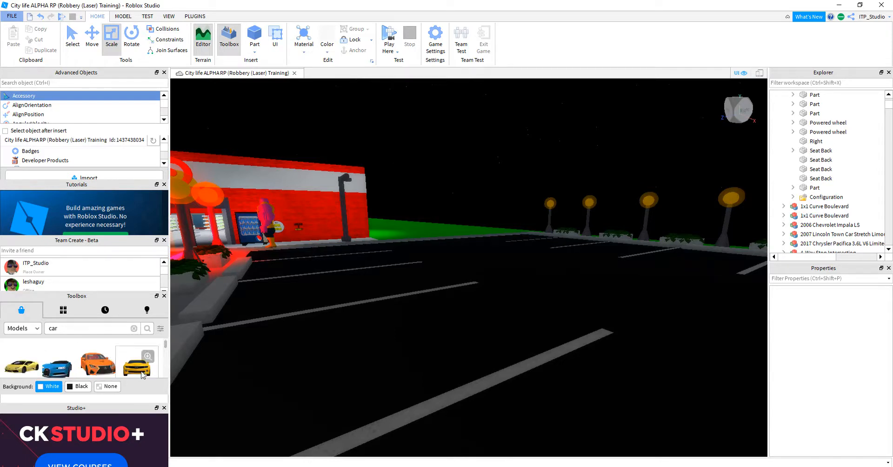
{"action": "scroll", "scroll_direction": "down", "scroll_amount": 3}
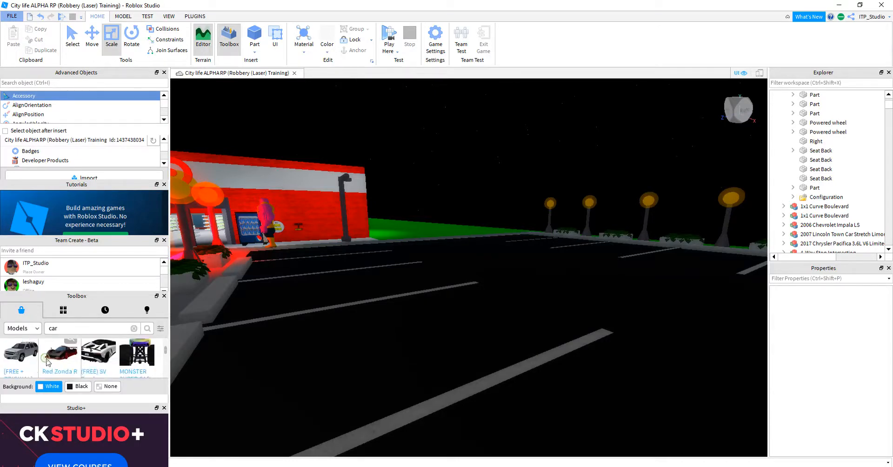
{"action": "left_click", "coordinate": [59, 355]}
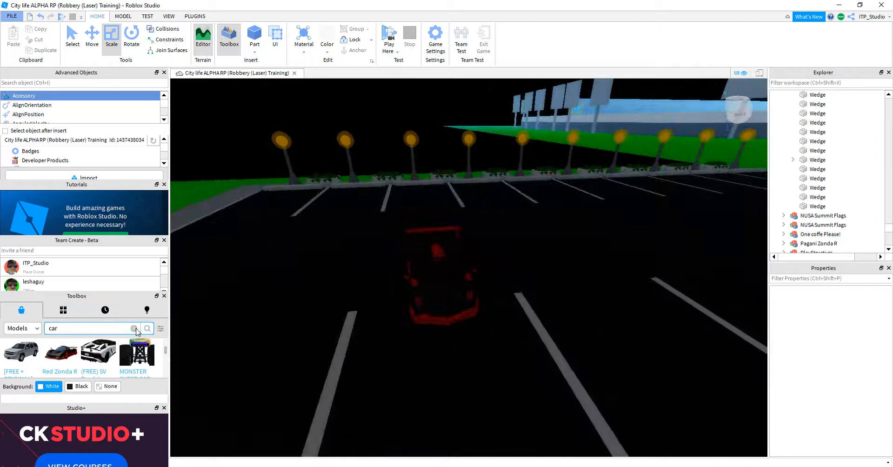
Search Models for 'chevrolet' and scroll through the car results.
{"action": "type", "text": "chevrolet"}
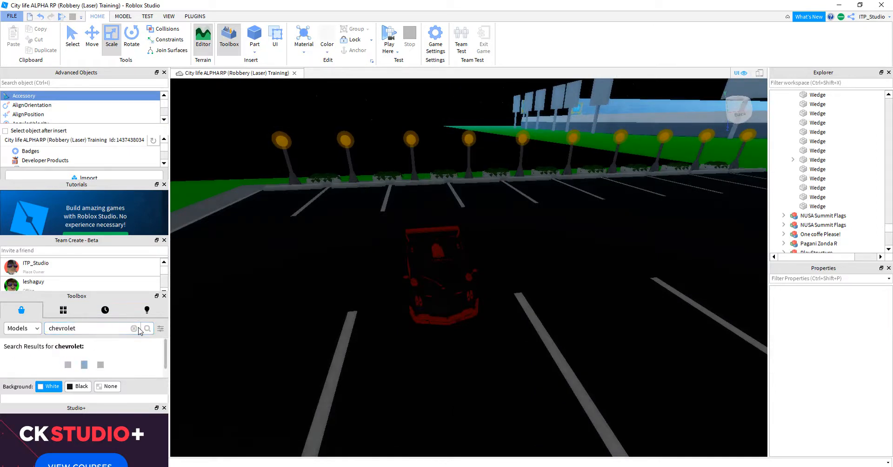
{"action": "left_click", "coordinate": [146, 328]}
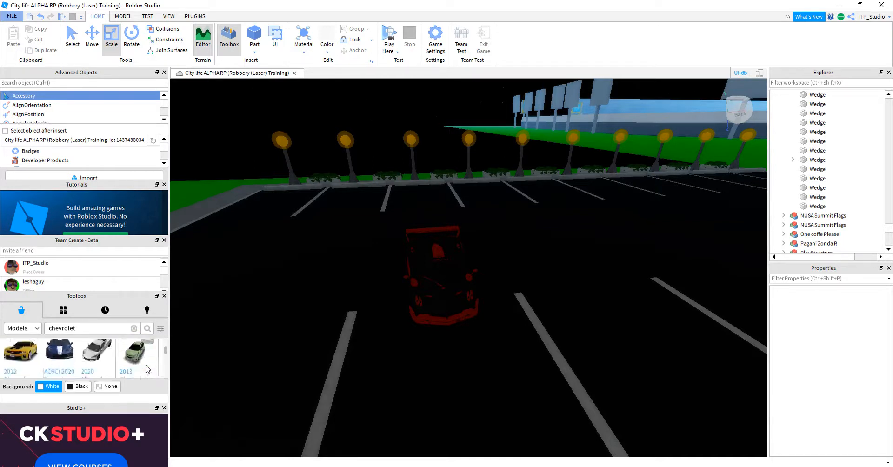
{"action": "scroll", "scroll_direction": "down", "scroll_amount": 3}
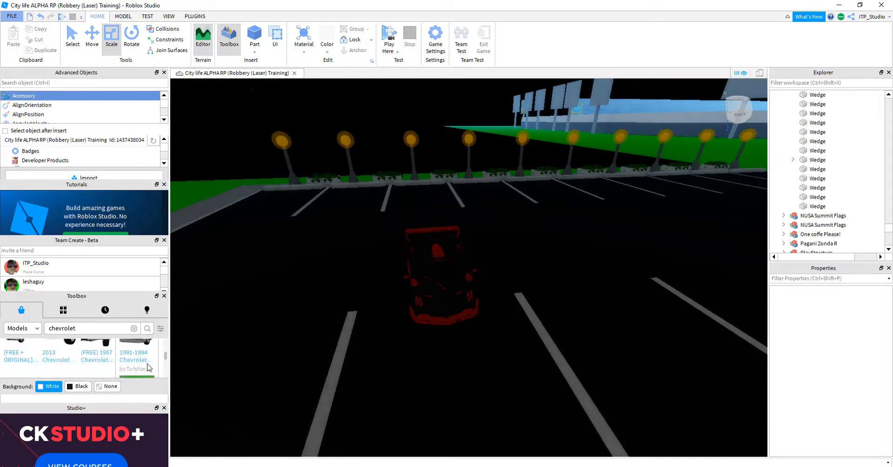
{"action": "scroll", "scroll_direction": "down", "scroll_amount": 3}
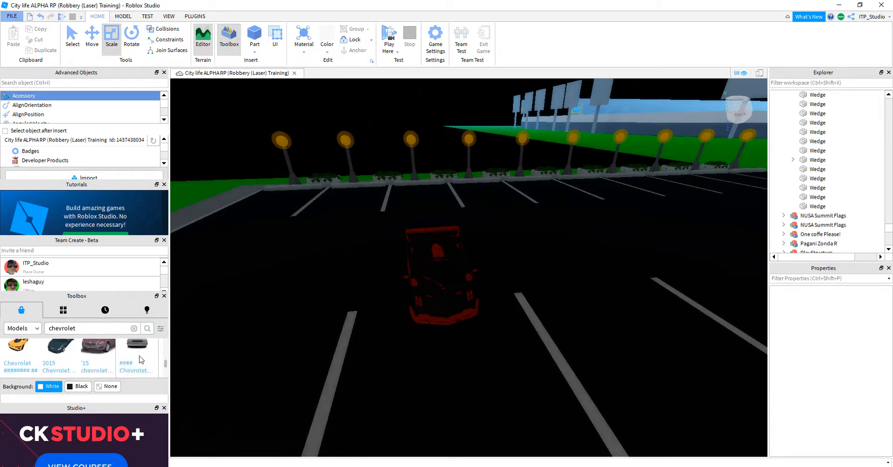
{"action": "mouse_move", "coordinate": [137, 354]}
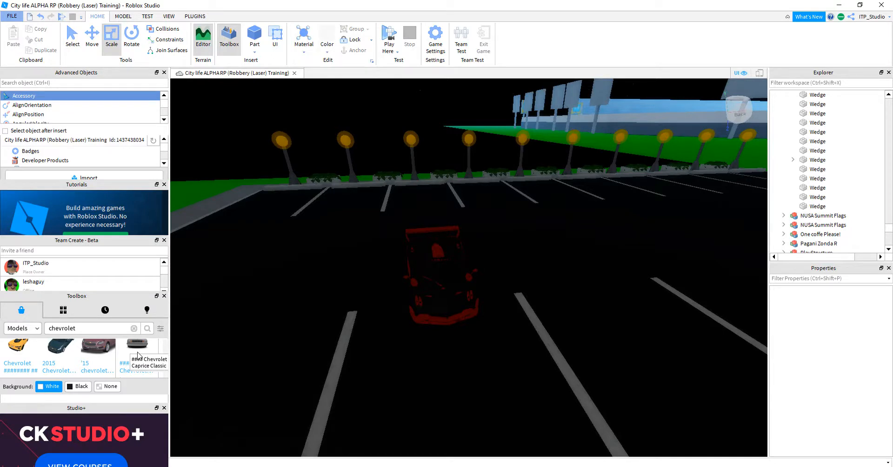
{"action": "scroll", "scroll_direction": "down", "scroll_amount": 3}
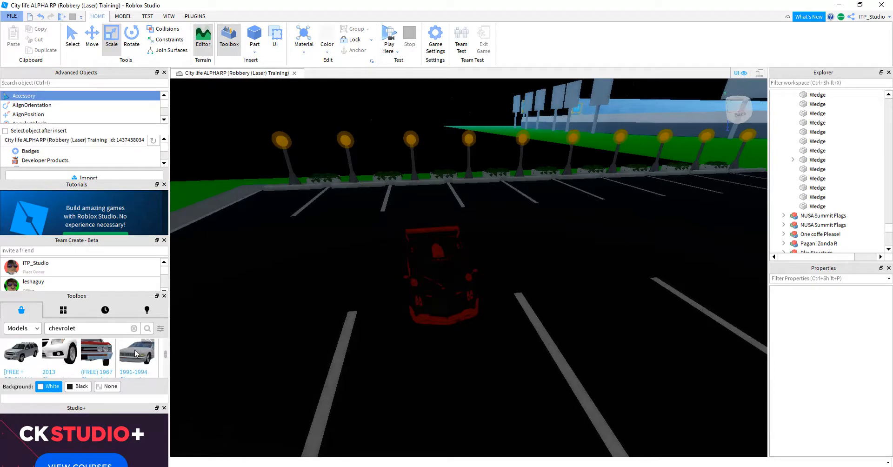
{"action": "mouse_move", "coordinate": [137, 353]}
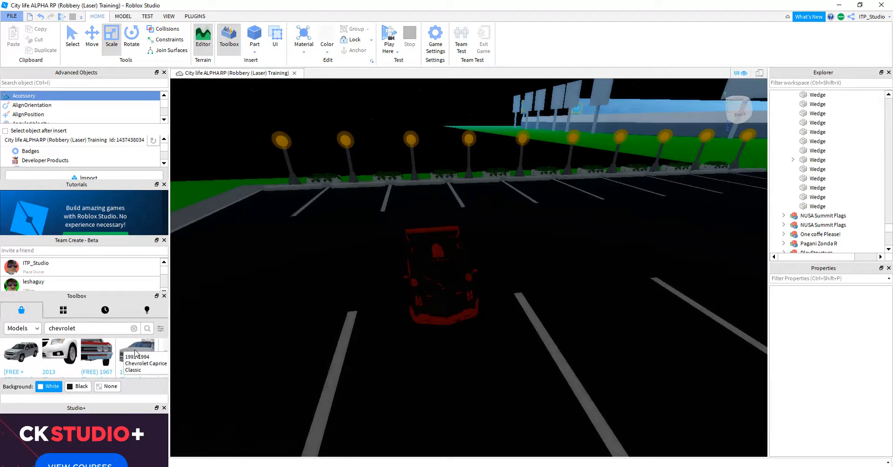
Insert the 1991-1994 Chevrolet Caprice Classic and expand its Drive folder in Explorer.
{"action": "left_click", "coordinate": [135, 356]}
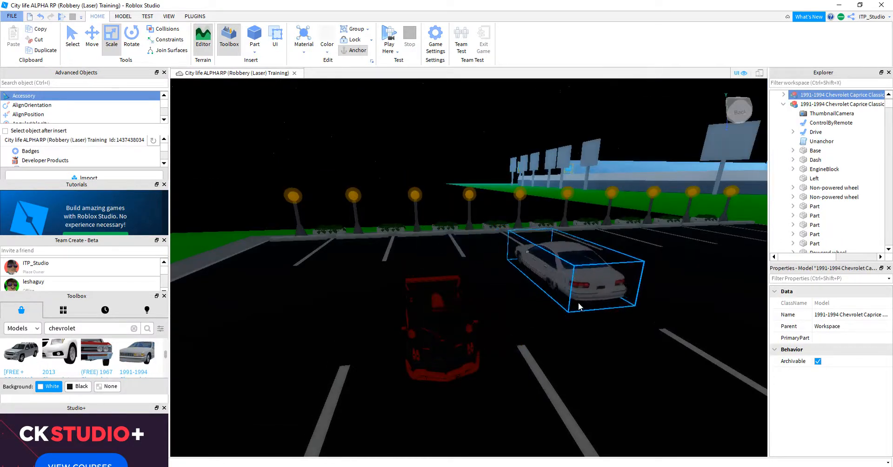
{"action": "left_click", "coordinate": [389, 37]}
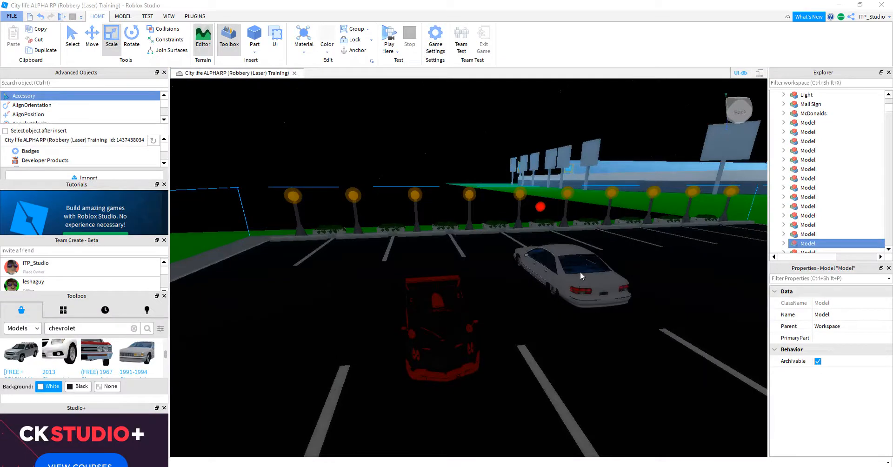
{"action": "left_click", "coordinate": [581, 275]}
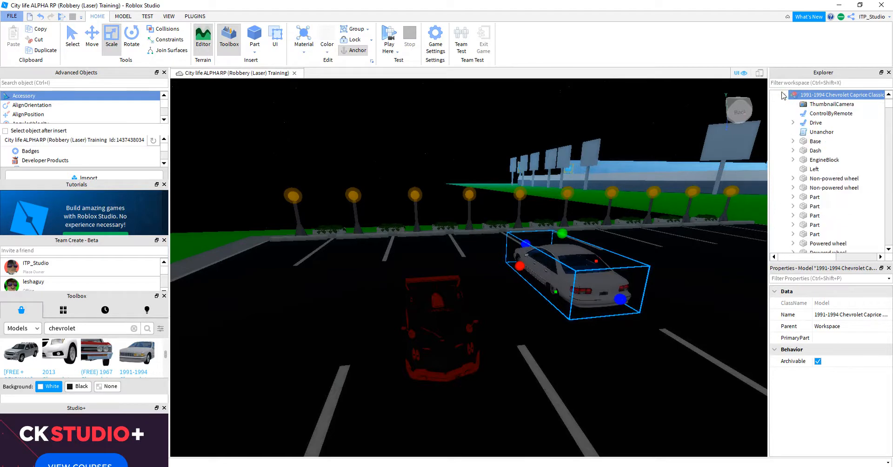
{"action": "left_click", "coordinate": [793, 123]}
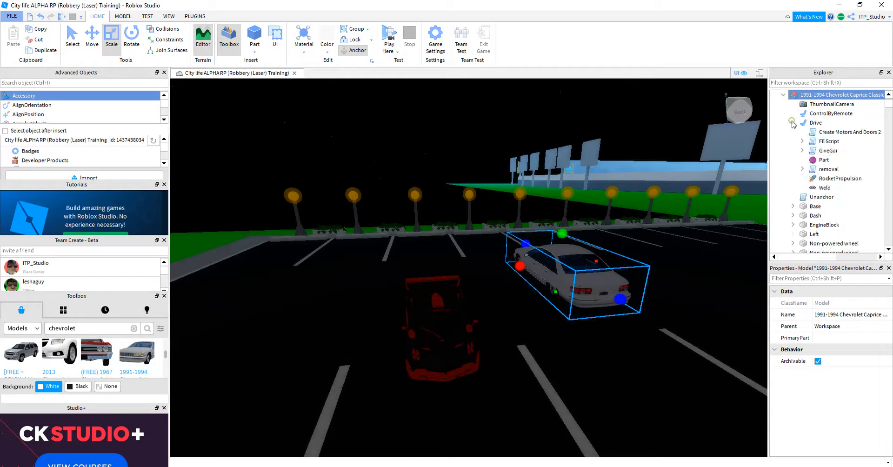
{"action": "left_click", "coordinate": [828, 169]}
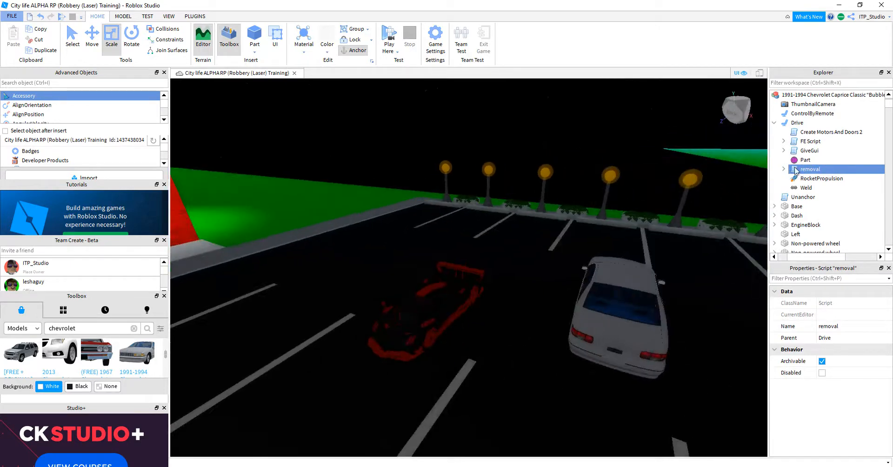
{"action": "double_click", "coordinate": [810, 169]}
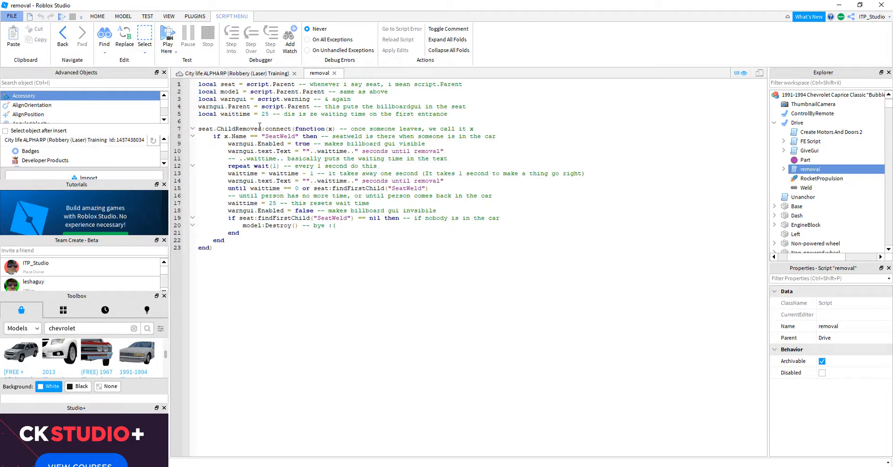
{"action": "mouse_move", "coordinate": [349, 234]}
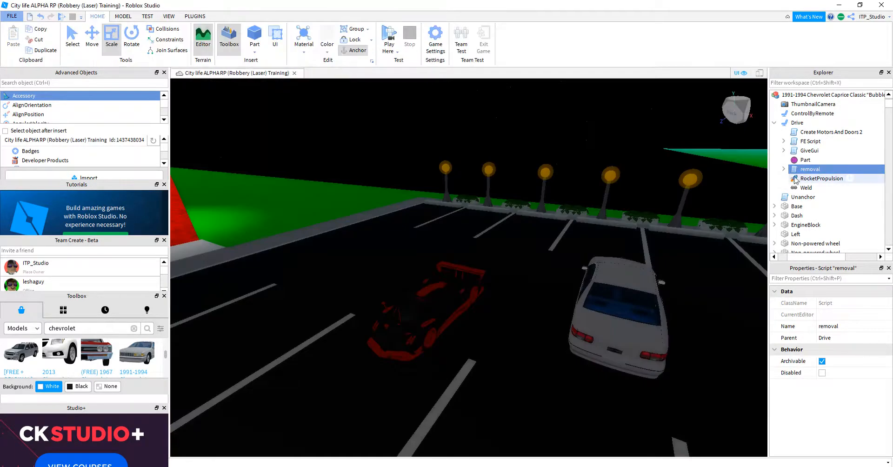
{"action": "left_click", "coordinate": [783, 169]}
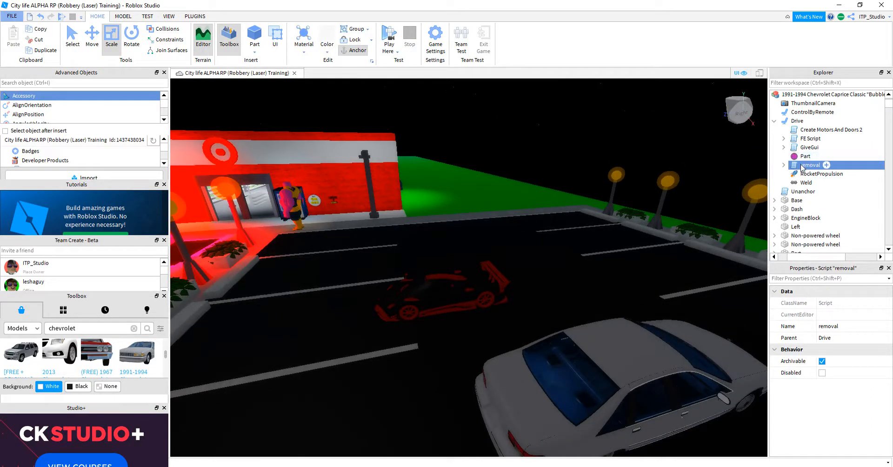
{"action": "mouse_move", "coordinate": [680, 137]}
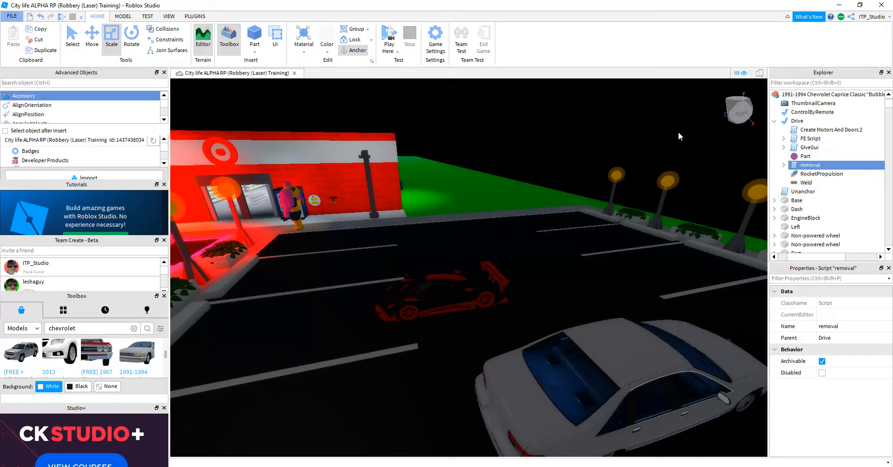
{"action": "mouse_move", "coordinate": [571, 171]}
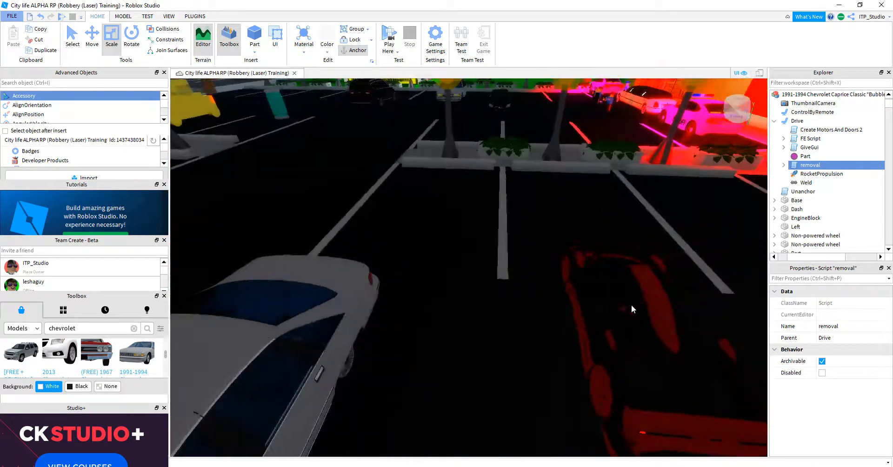
Select the Pagani and Chevrolet cars, then scroll Explorer to the Pagani Zonda R model.
{"action": "left_click", "coordinate": [818, 218]}
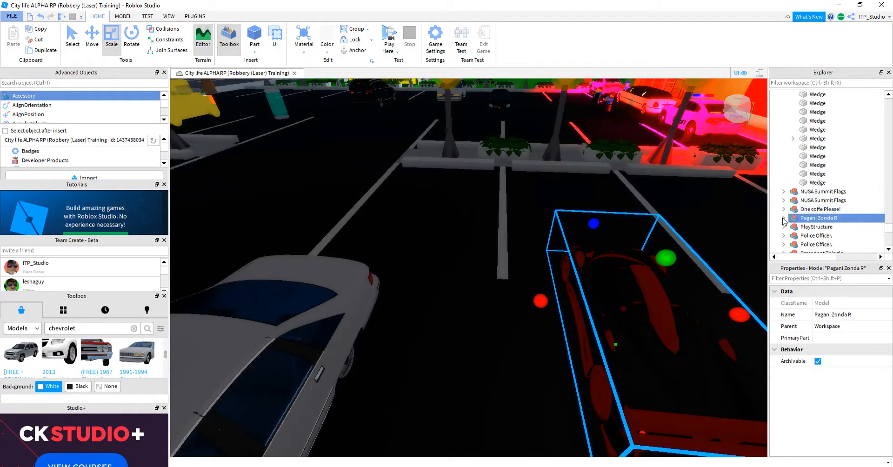
{"action": "left_click", "coordinate": [783, 218]}
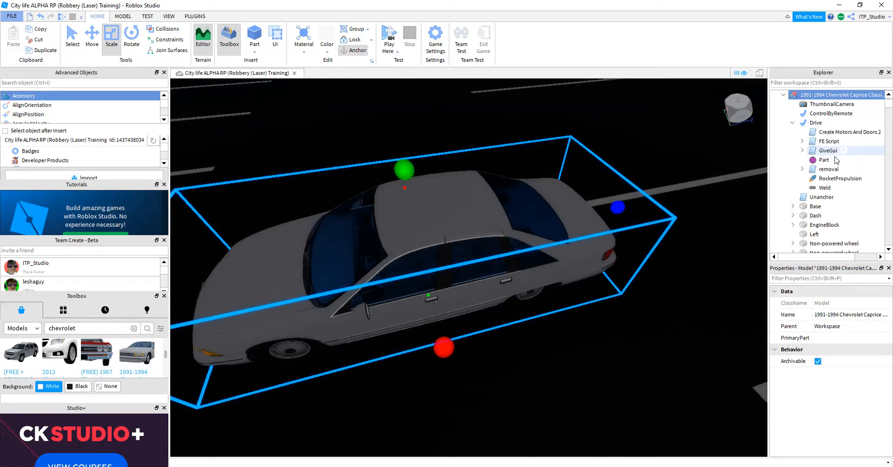
{"action": "left_click", "coordinate": [828, 168]}
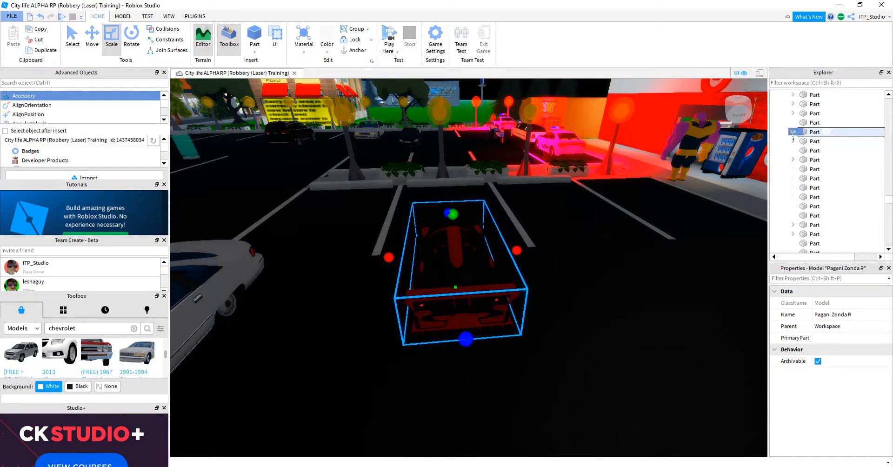
{"action": "double_click", "coordinate": [815, 132]}
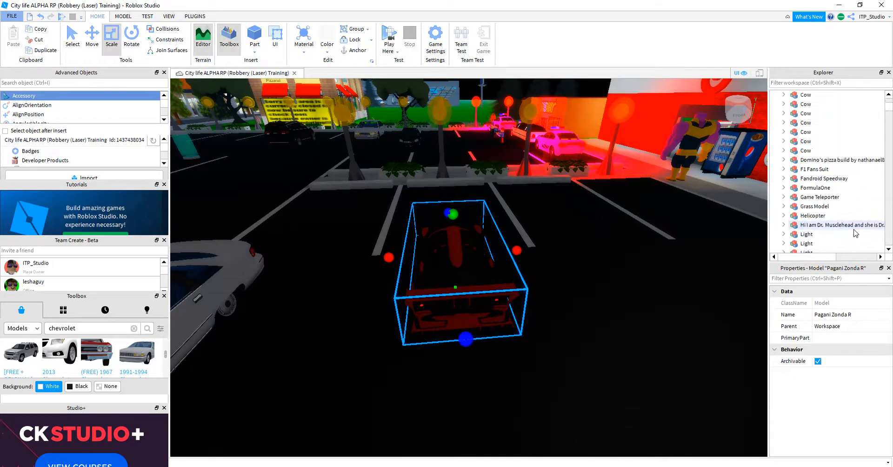
{"action": "scroll", "scroll_direction": "down", "scroll_amount": 3}
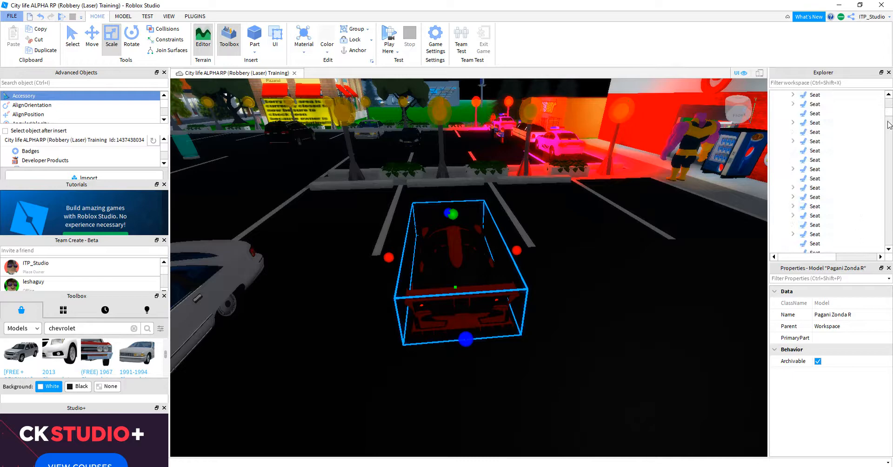
{"action": "scroll", "scroll_direction": "down", "scroll_amount": 3}
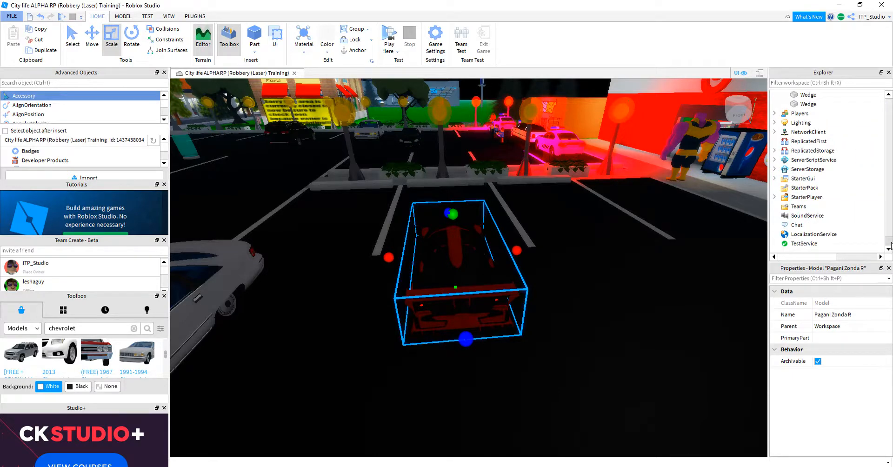
{"action": "scroll", "scroll_direction": "down", "scroll_amount": 3}
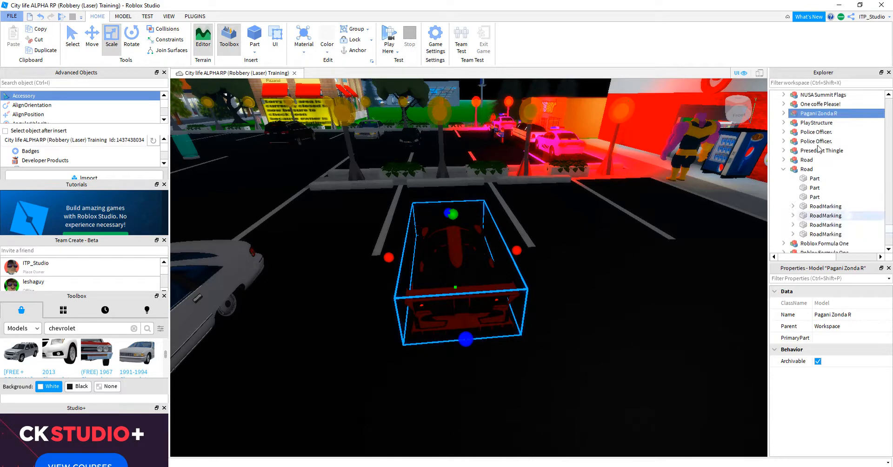
Rename the Pagani model to 'Cagani Zonda R' and collapse it in Explorer.
{"action": "left_click", "coordinate": [784, 113]}
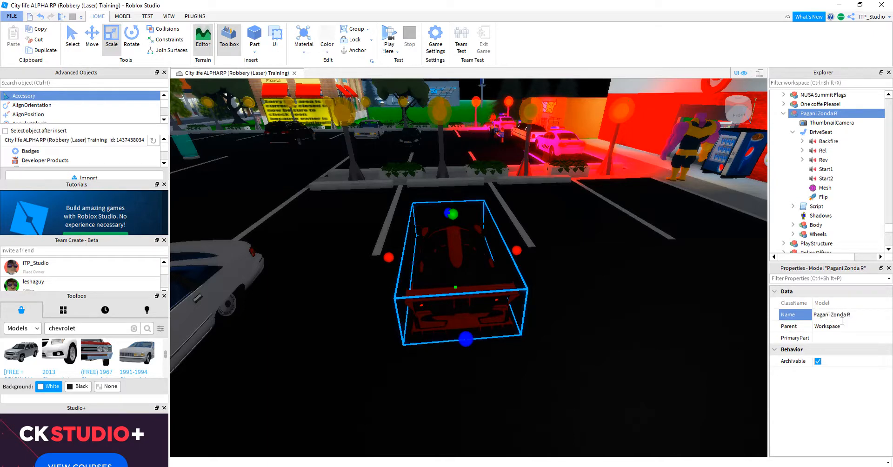
{"action": "type", "text": "Cagani Zonda R"}
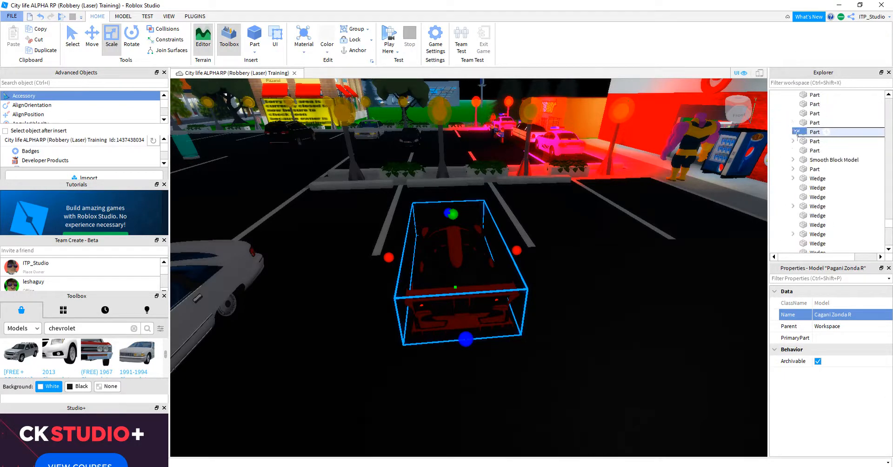
{"action": "left_click", "coordinate": [794, 132]}
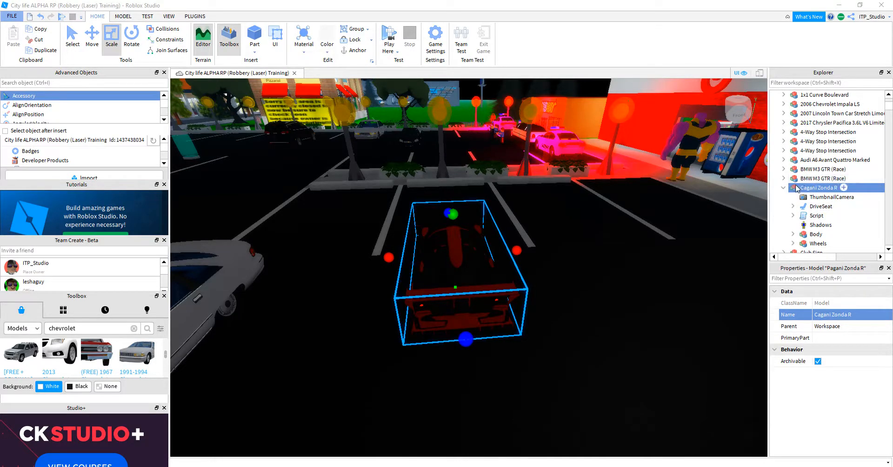
{"action": "left_click", "coordinate": [784, 188]}
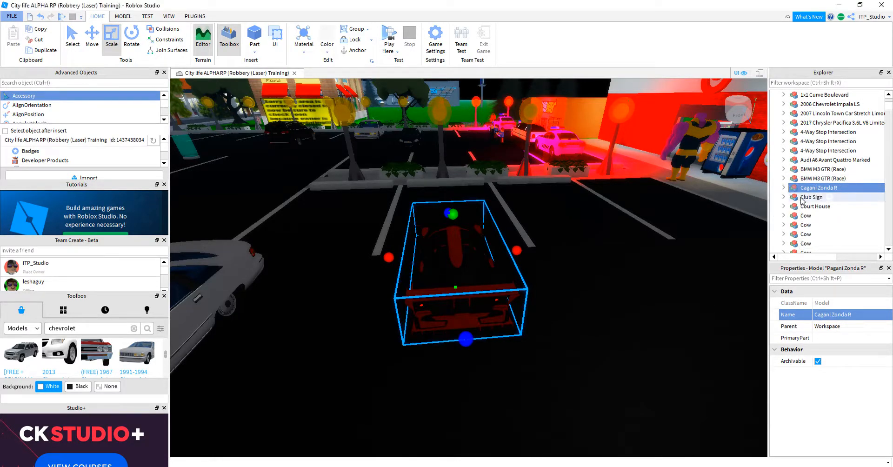
{"action": "left_click", "coordinate": [783, 188]}
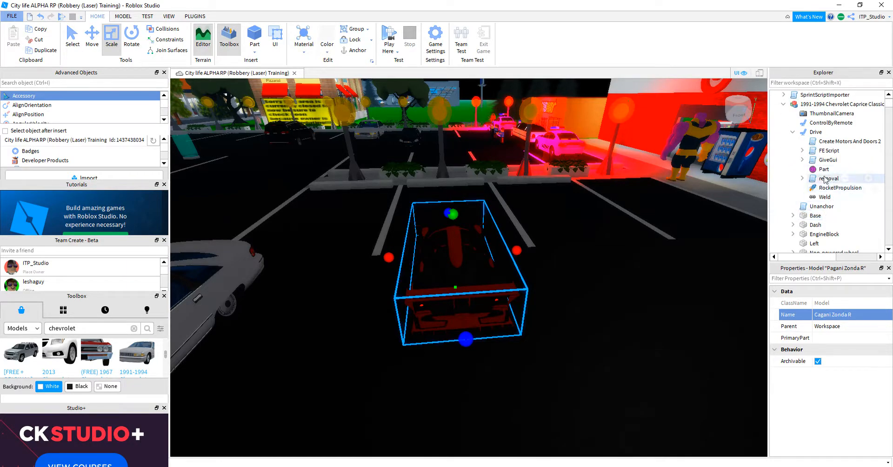
Move the Chevrolet's removal script into the Cagani Zonda R's DriveSeat.
{"action": "left_click", "coordinate": [808, 179]}
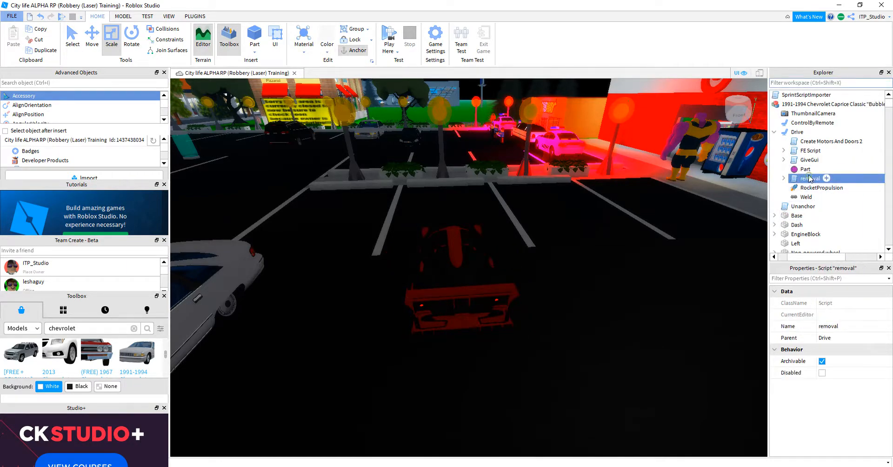
{"action": "double_click", "coordinate": [808, 178]}
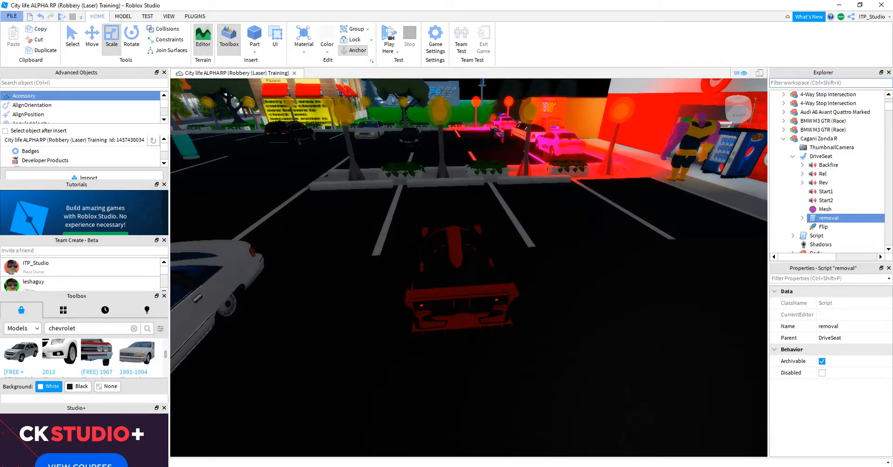
{"action": "left_click", "coordinate": [389, 37]}
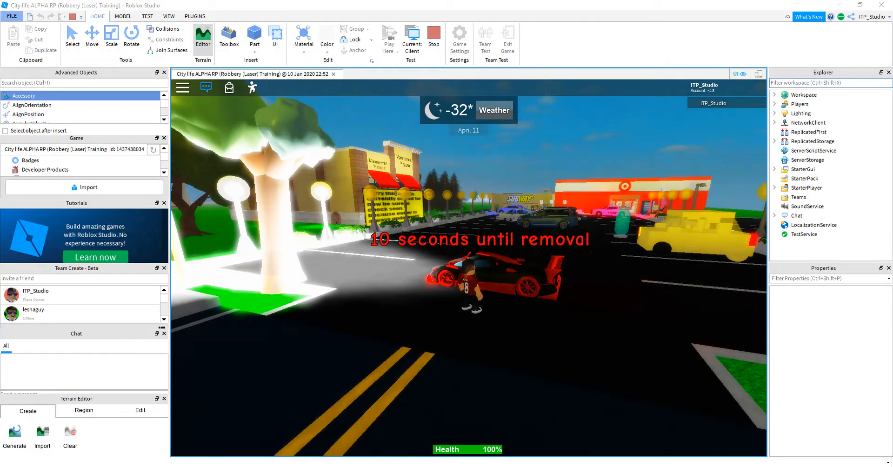
{"action": "mouse_move", "coordinate": [677, 382]}
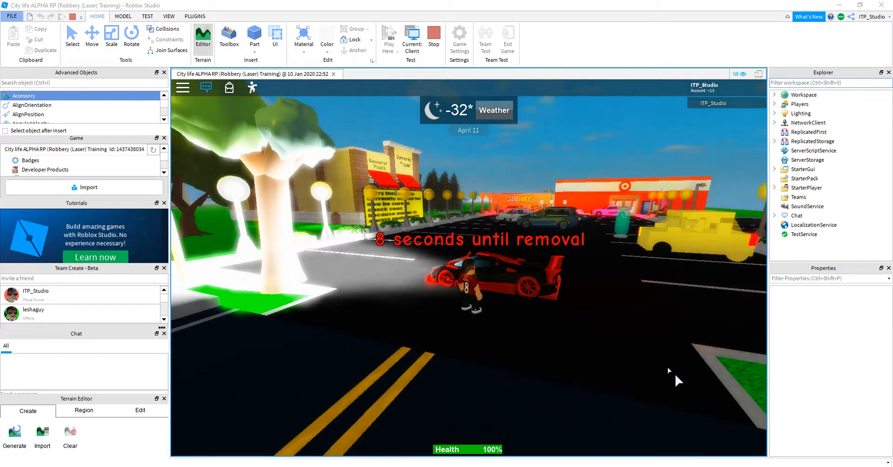